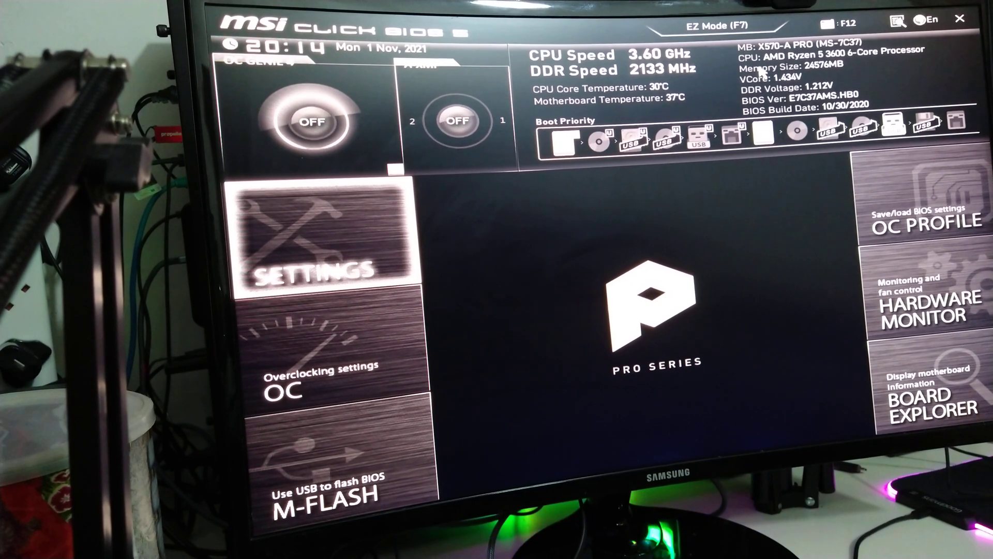
mouse_move(393, 228)
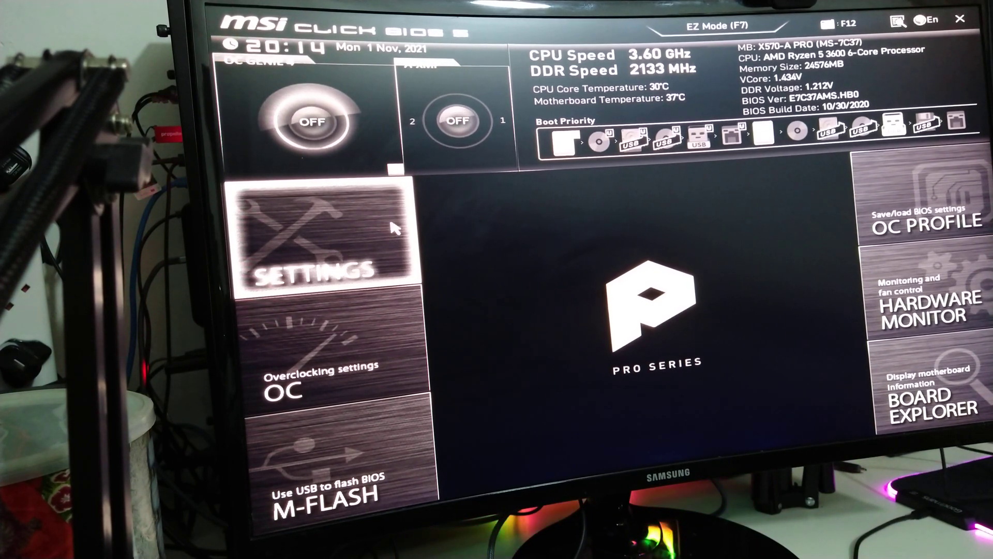
mouse_move(627, 218)
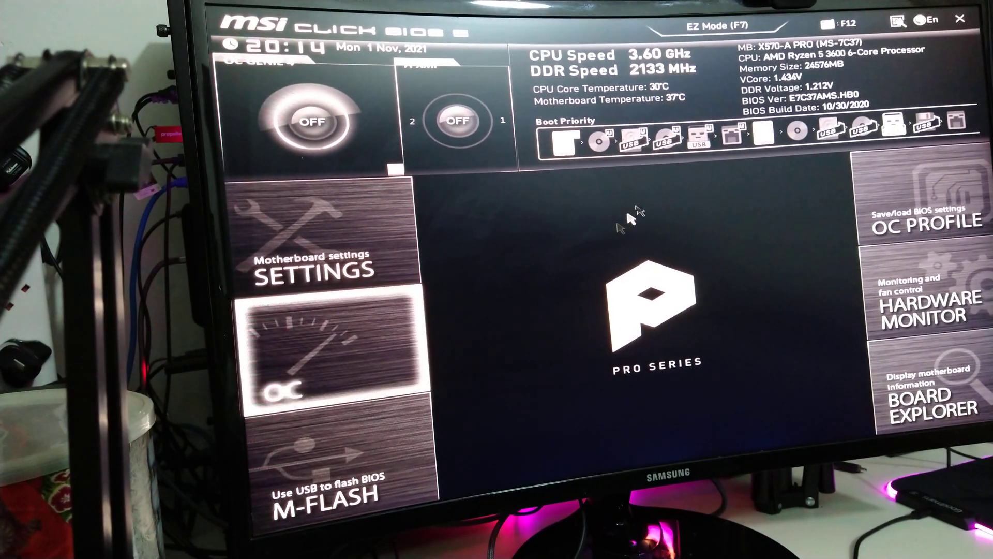
mouse_move(704, 320)
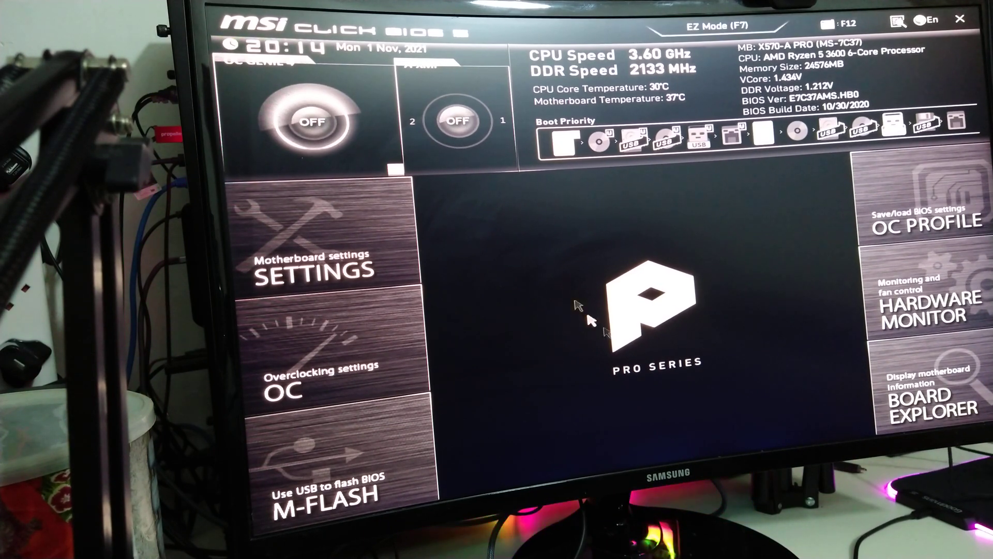
mouse_move(621, 244)
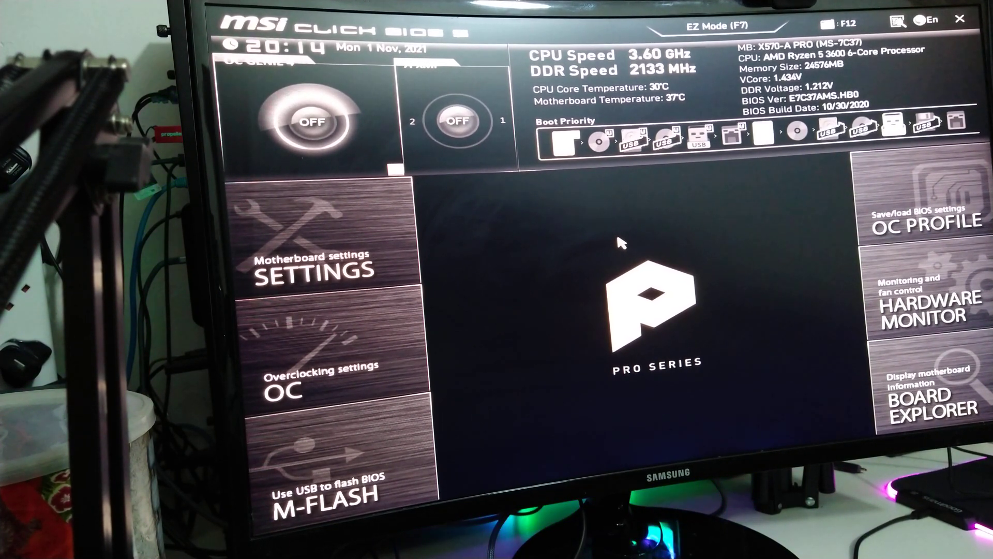
mouse_move(311, 253)
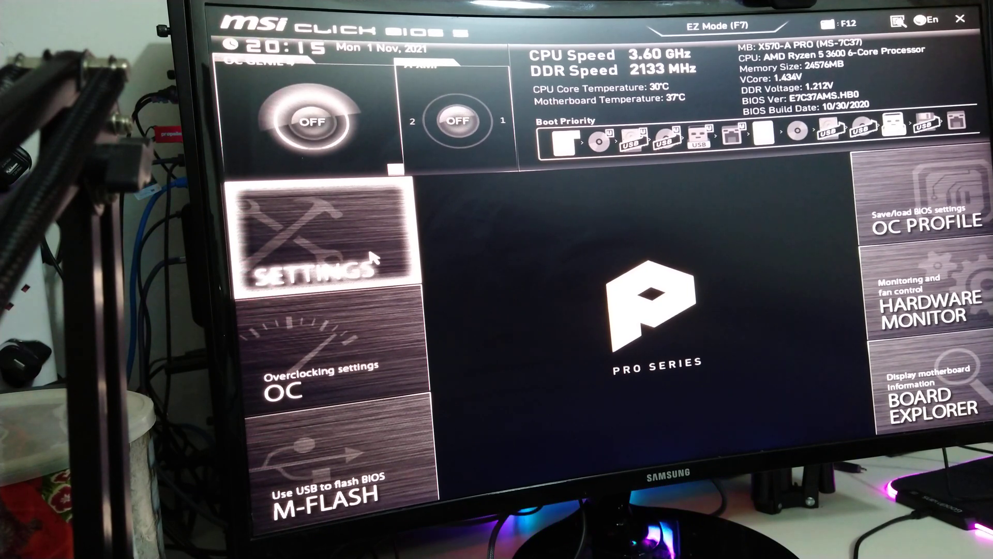
mouse_move(339, 219)
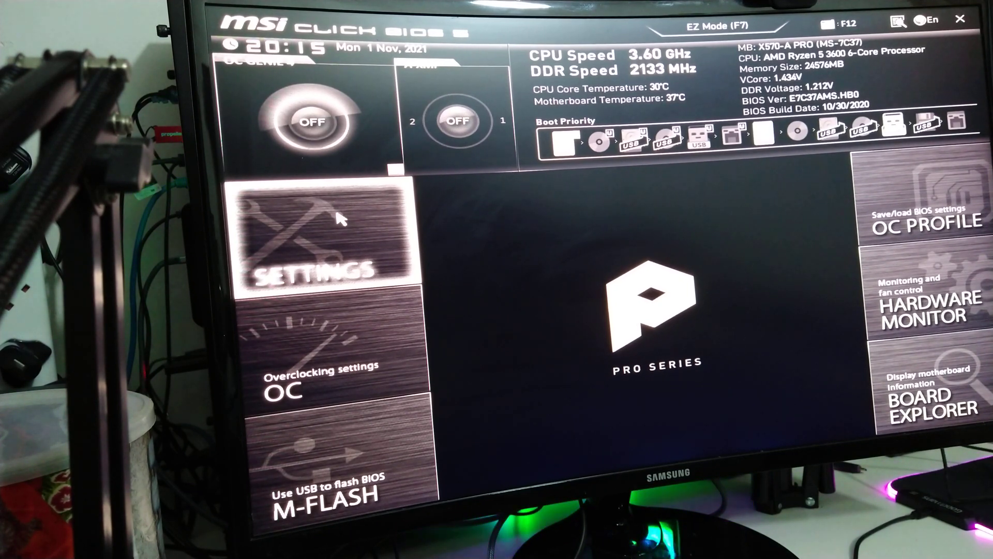
mouse_move(472, 202)
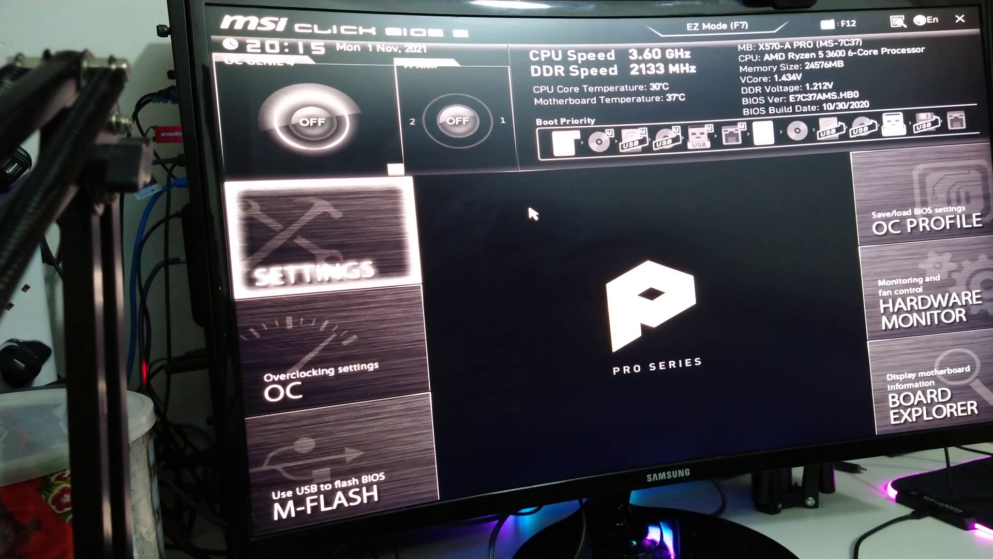
mouse_move(442, 195)
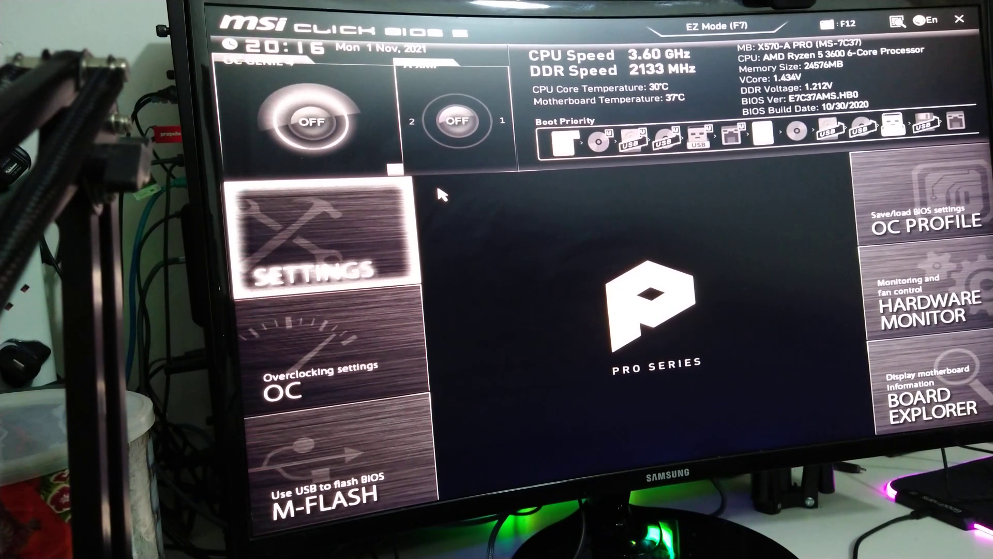
mouse_move(273, 241)
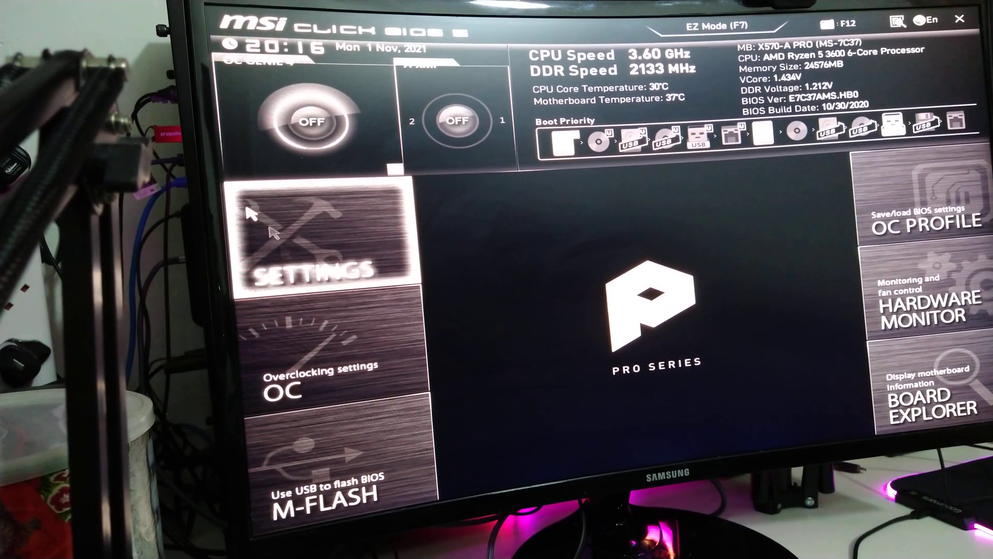
- Navigate Settings > Security > Trusted Computing to view TPM 2.0 and Security Device Support status
click(316, 241)
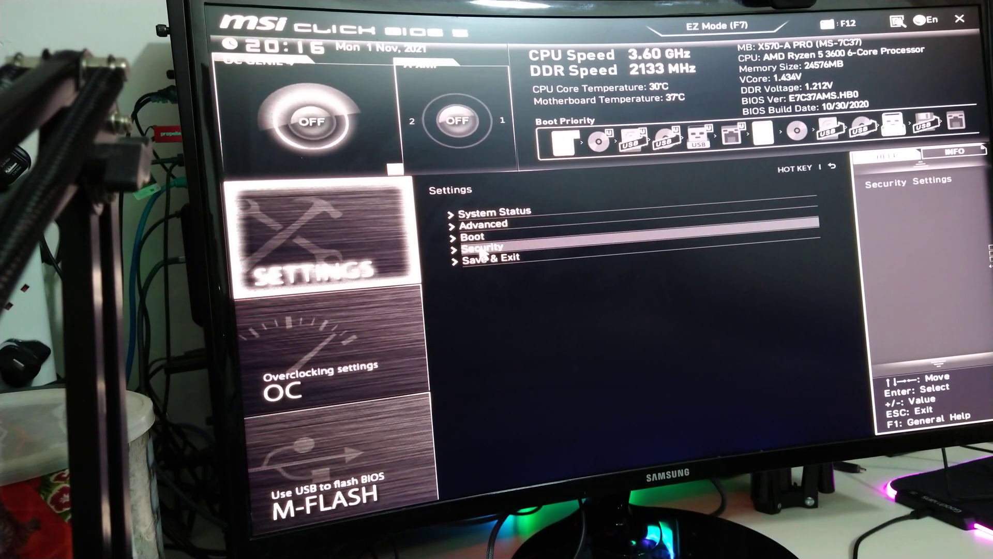
click(481, 249)
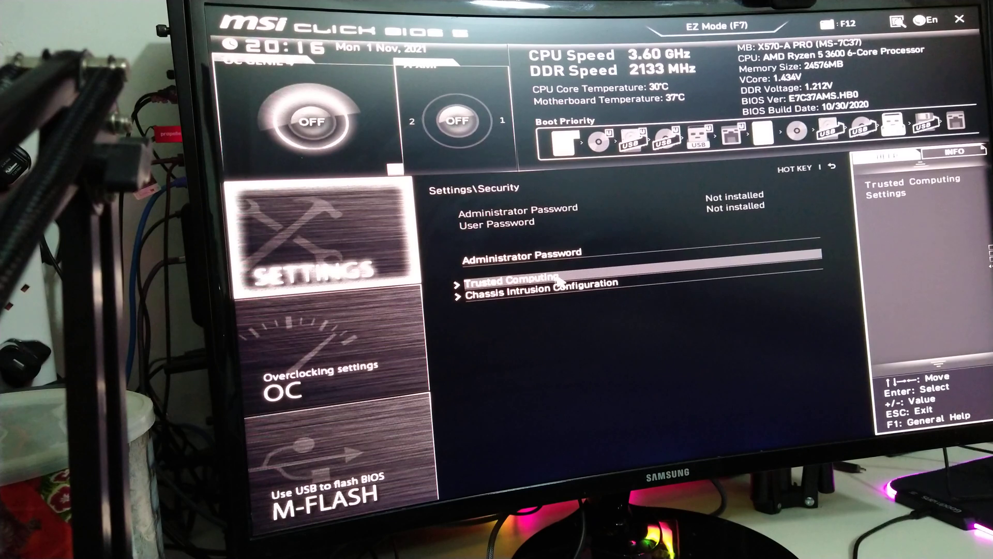
click(513, 281)
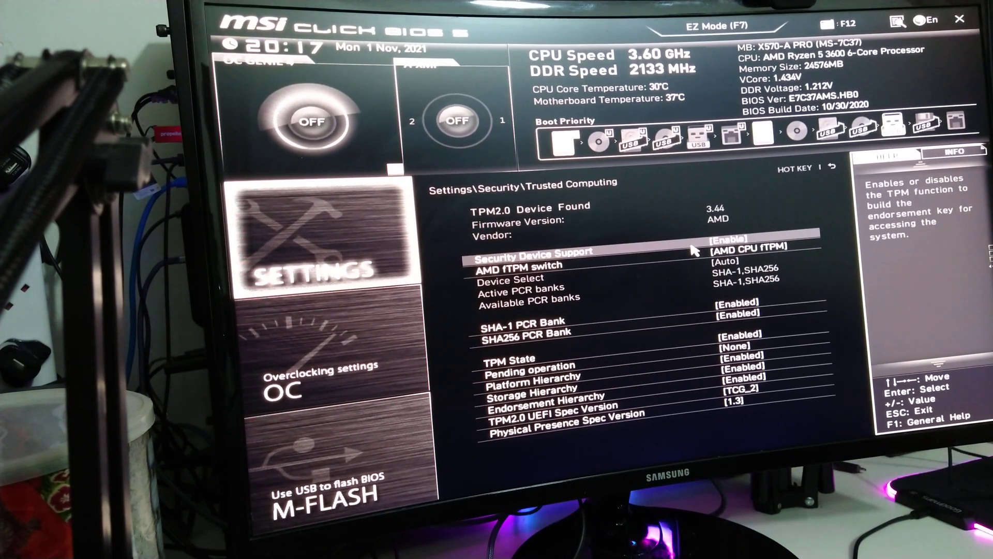
key(down)
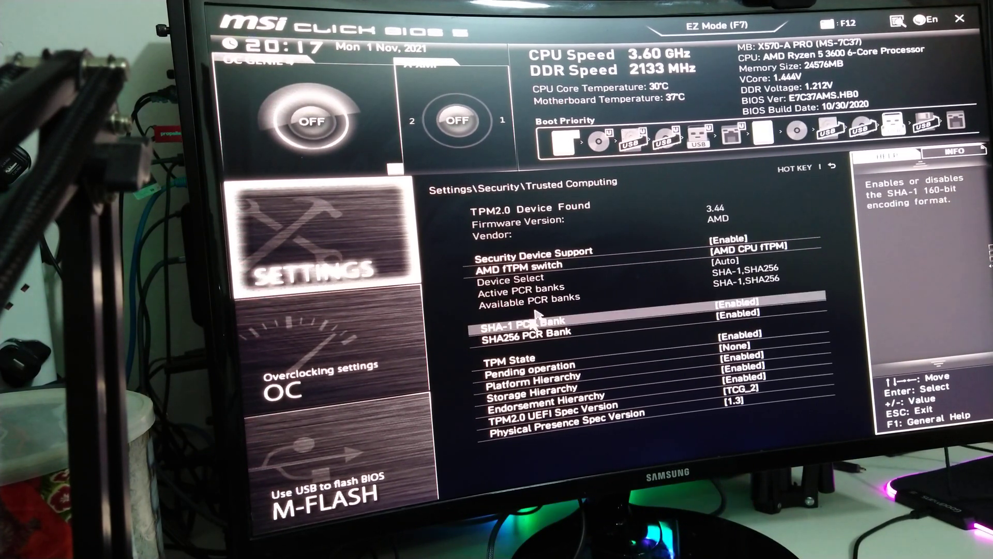
key(down)
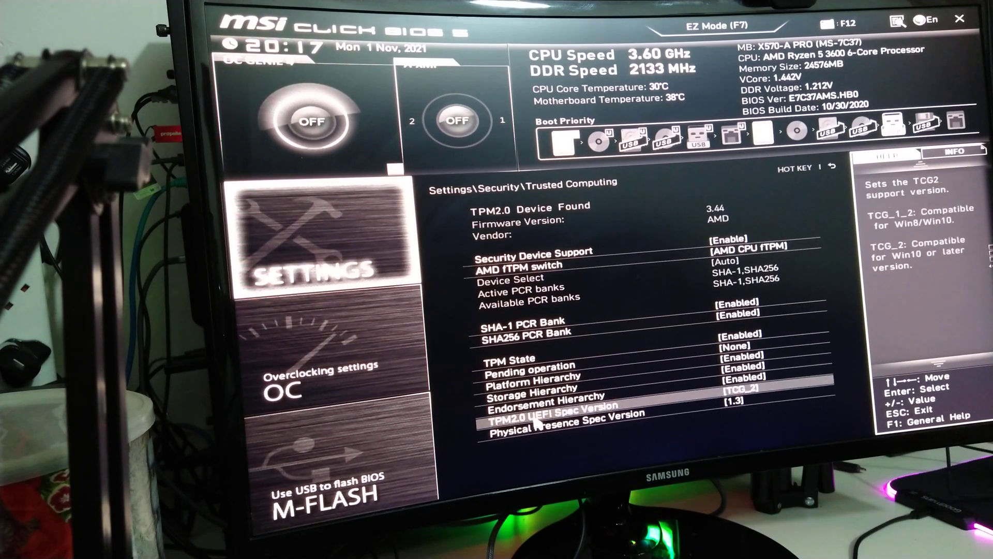
key(Down)
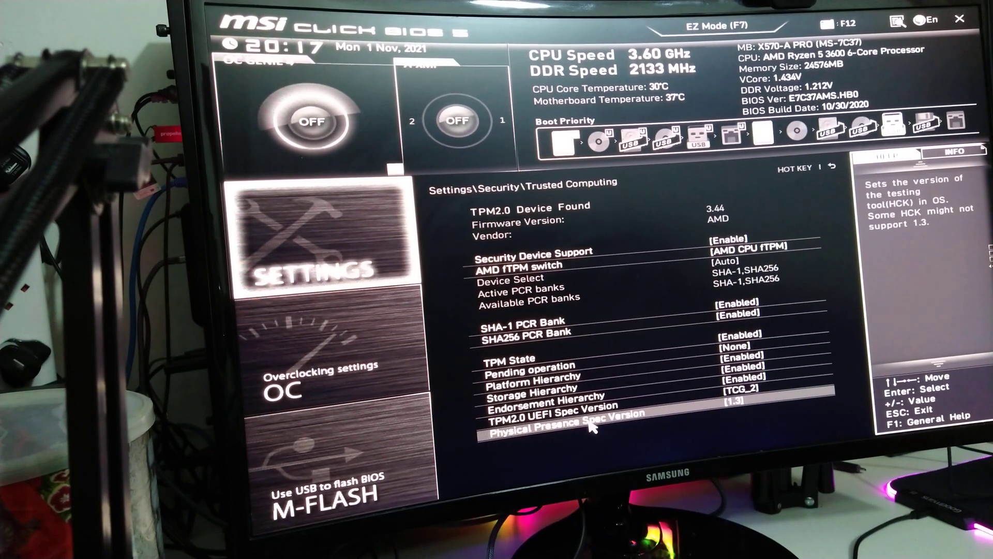
key(Up)
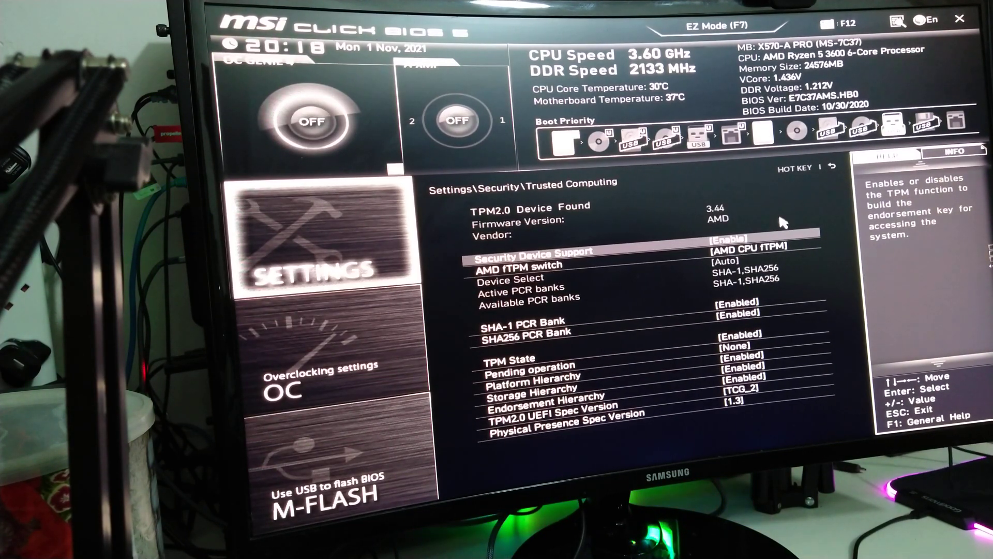
mouse_move(704, 215)
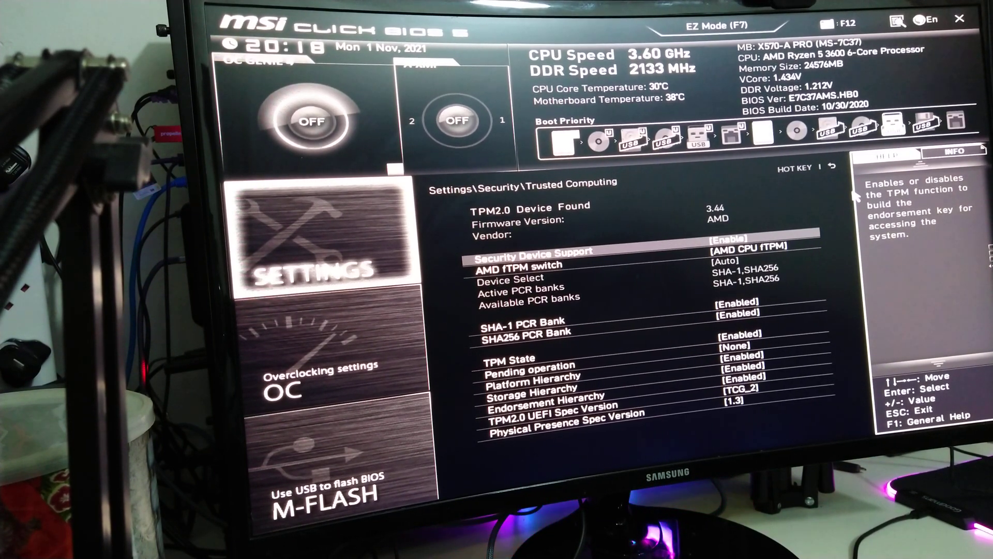
- Save the BIOS settings with F10 and reboot into Windows 11
key(f10)
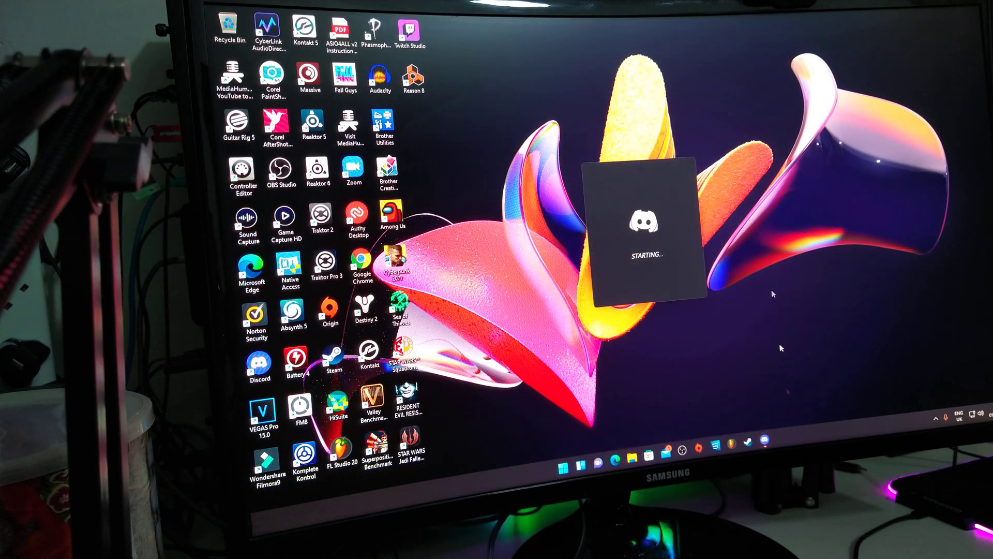
right_click(758, 447)
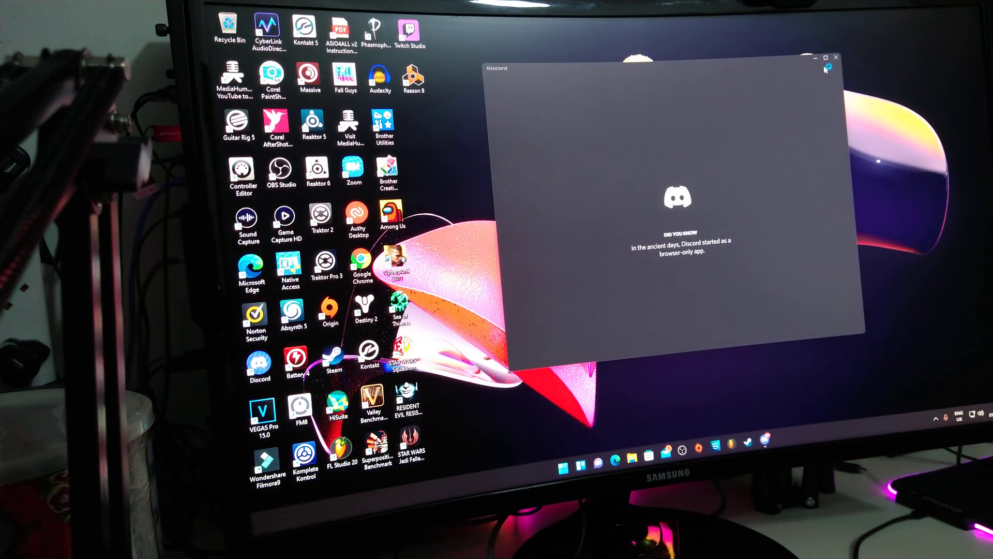
click(836, 57)
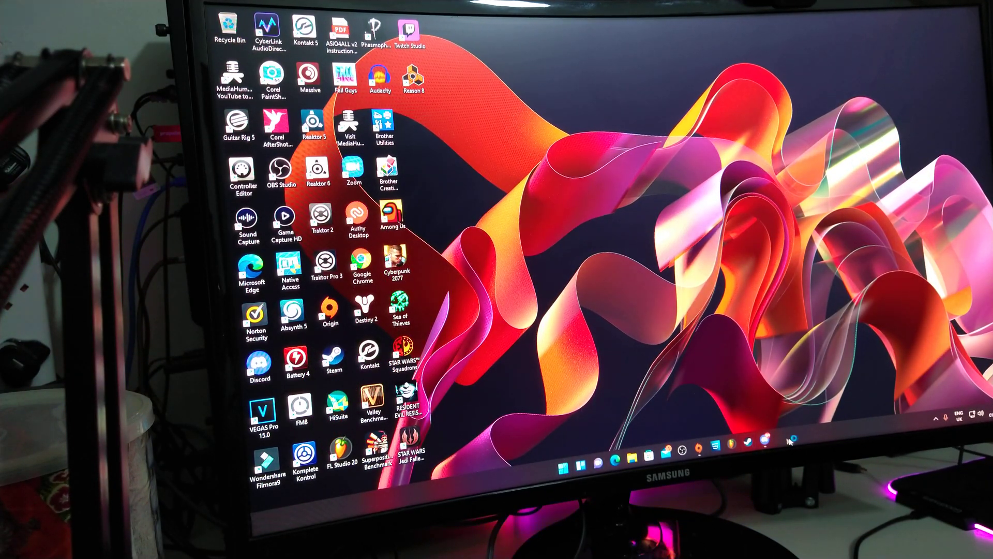
mouse_move(871, 379)
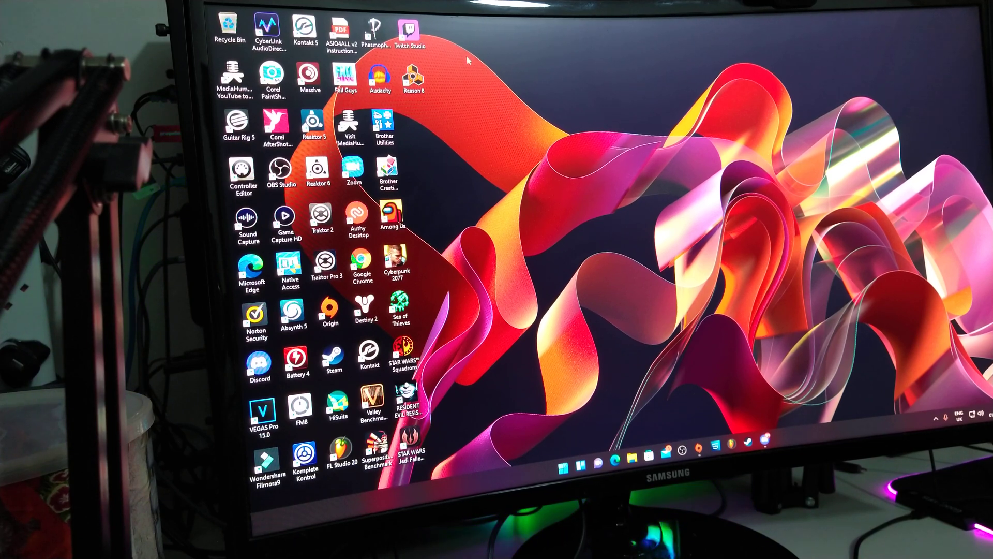
mouse_move(531, 83)
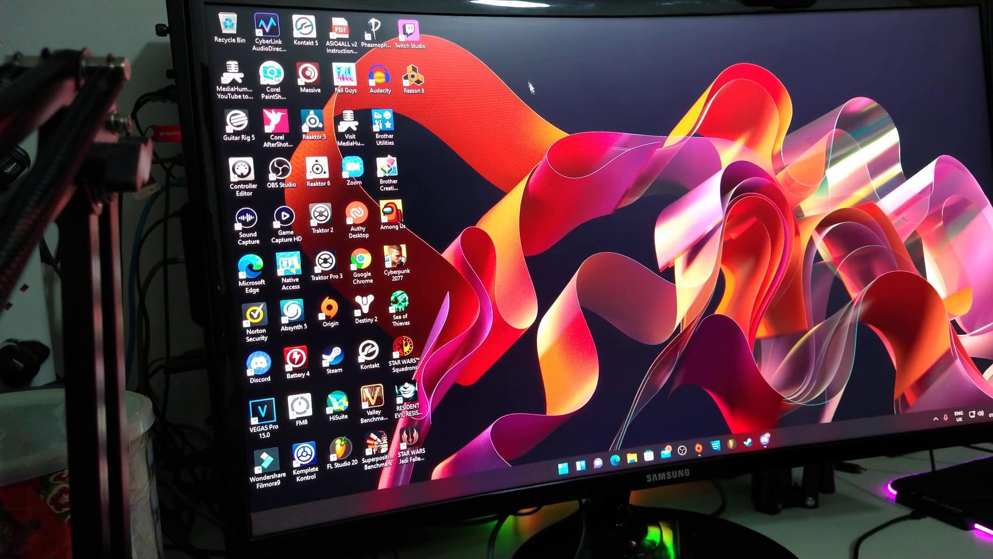